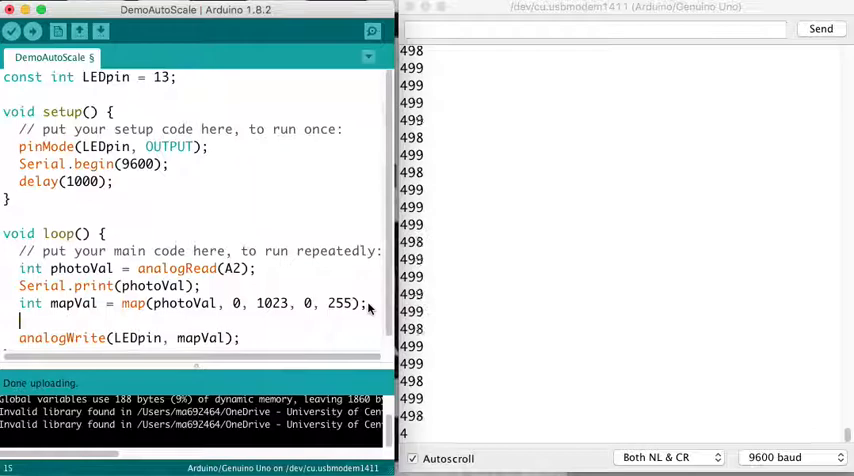
{"action": "type", "text": "Serial.println("}
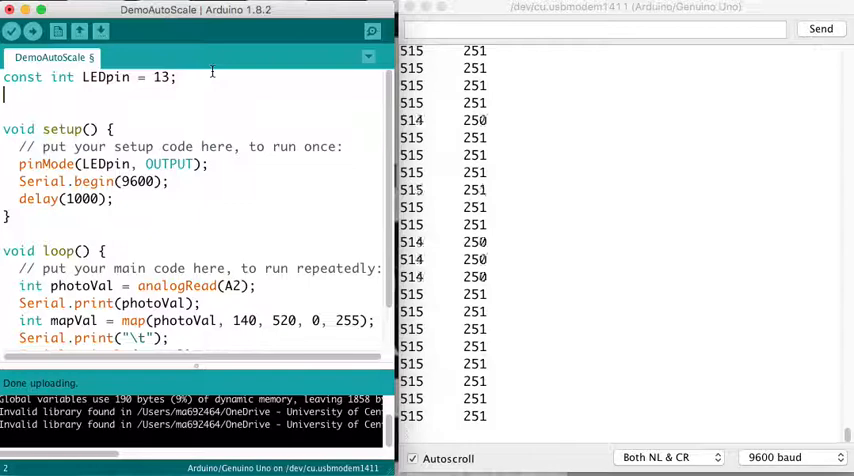
{"action": "type", "text": "int m"}
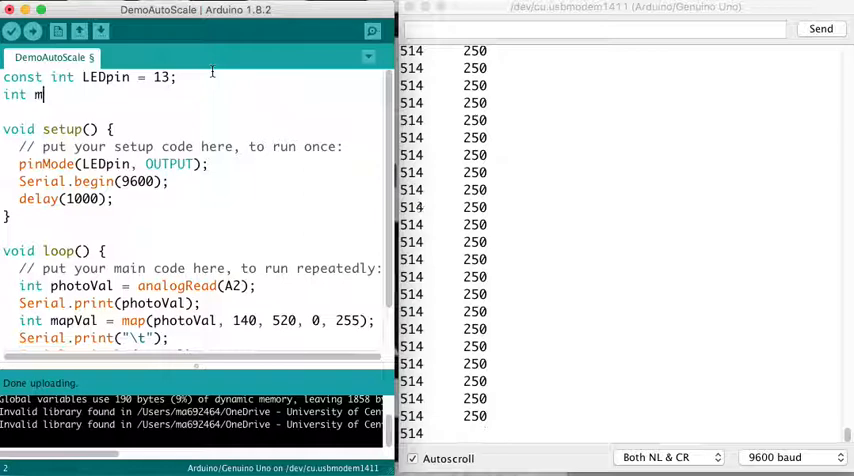
{"action": "type", "text": "in"}
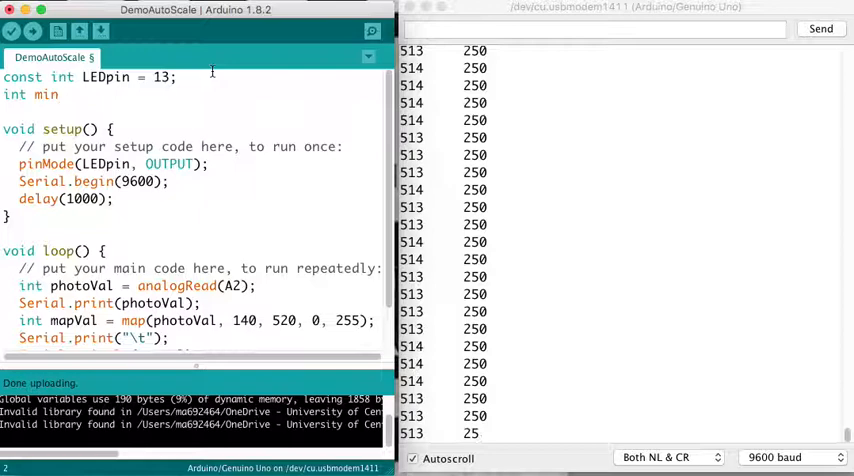
{"action": "type", "text": "Val ="}
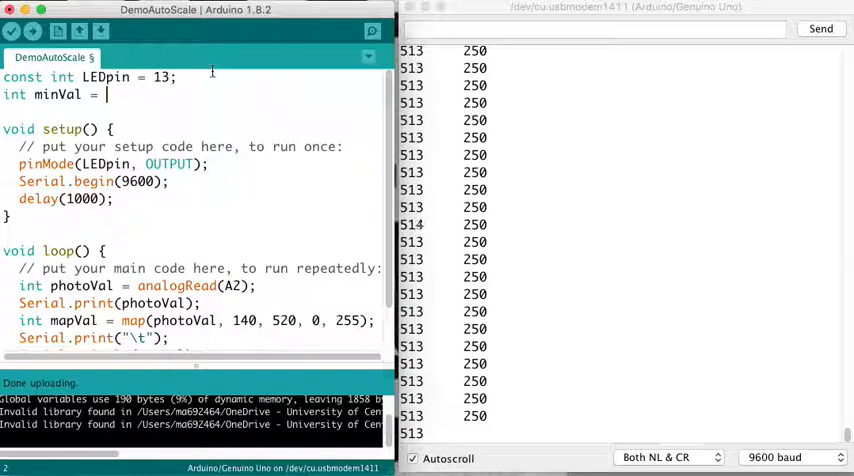
{"action": "type", "text": "500;"}
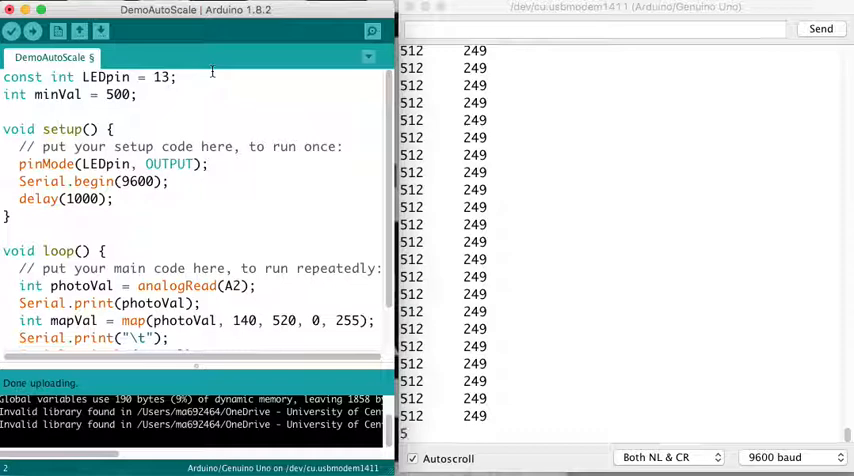
{"action": "type", "text": "int maxVal = 5"}
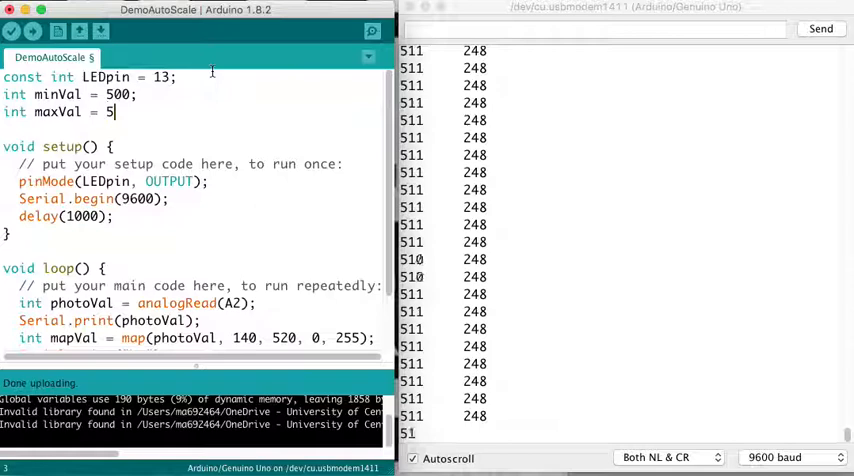
{"action": "scroll", "scroll_direction": "down", "scroll_amount": 3}
{"action": "type", "text": "if(pho"}
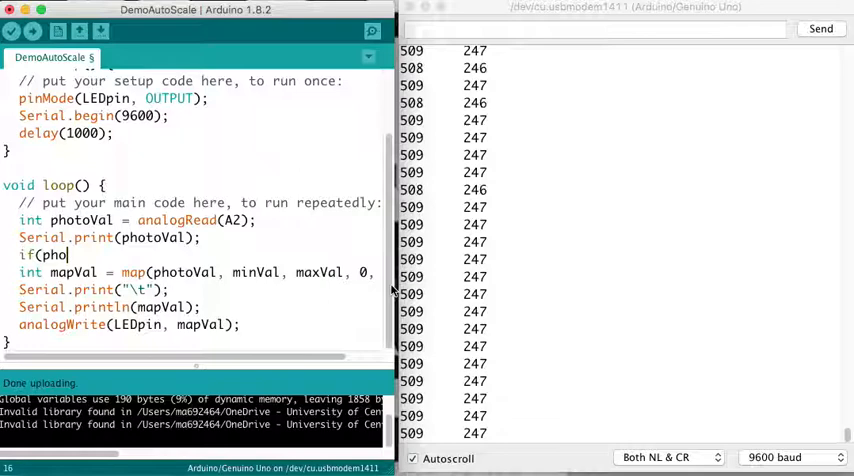
{"action": "type", "text": "toVal < minVal) {"}
{"action": "type", "text": "minVal = photoval;"}
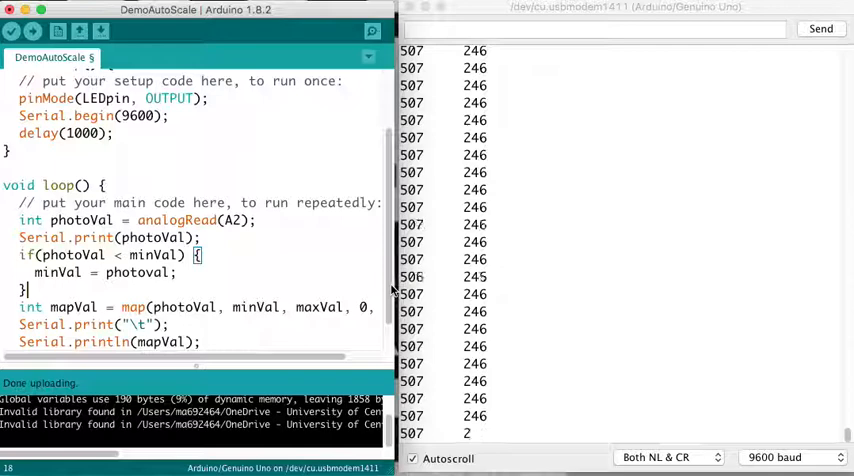
{"action": "type", "text": "if(photoVal >"}
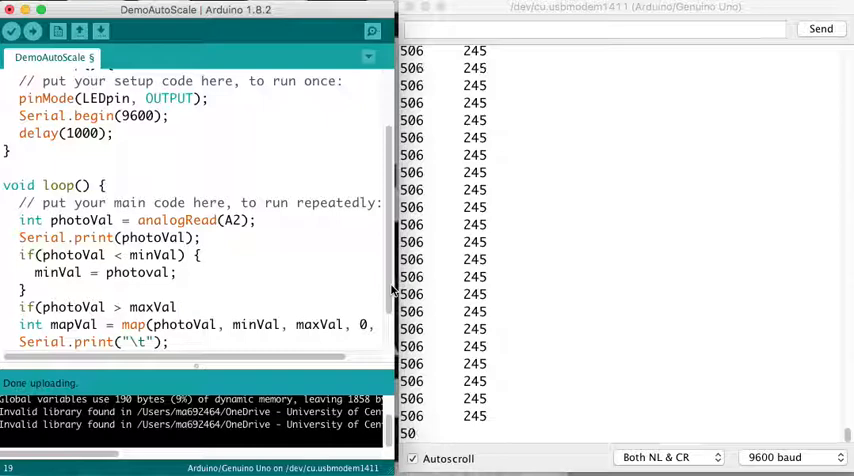
{"action": "type", "text": "max"}
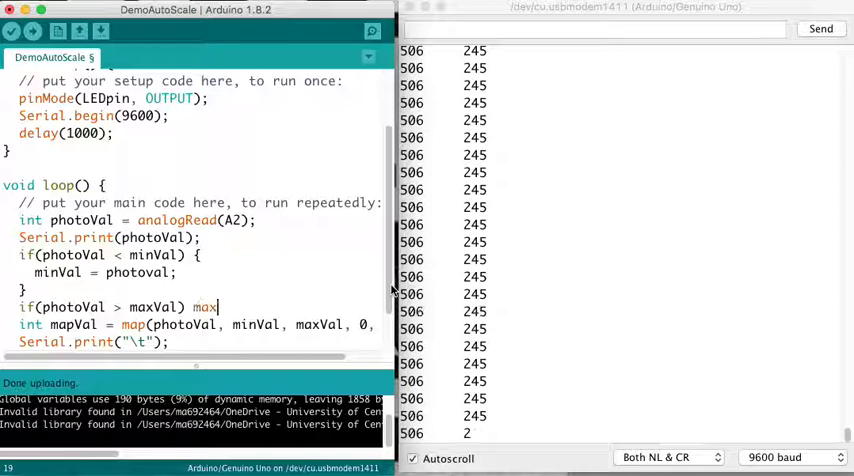
{"action": "type", "text": "Val = photoVal;"}
{"action": "type", "text": "Seria"}
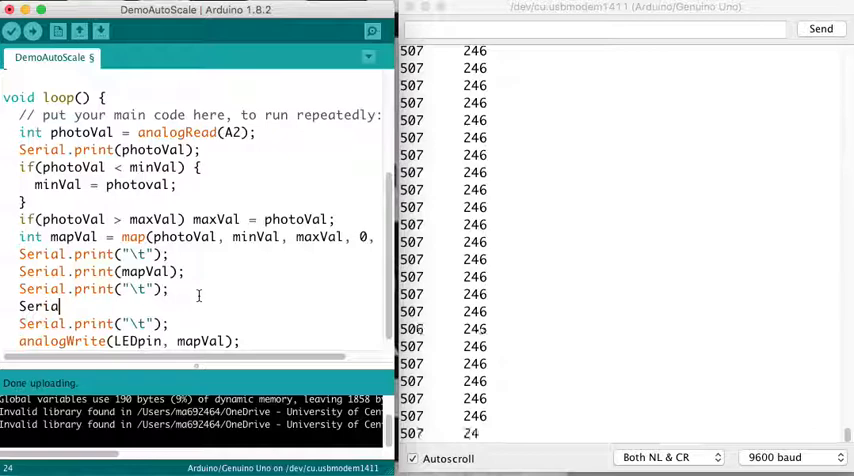
{"action": "type", "text": "l.print(minVal);"}
{"action": "type", "text": "Serial.printl"}
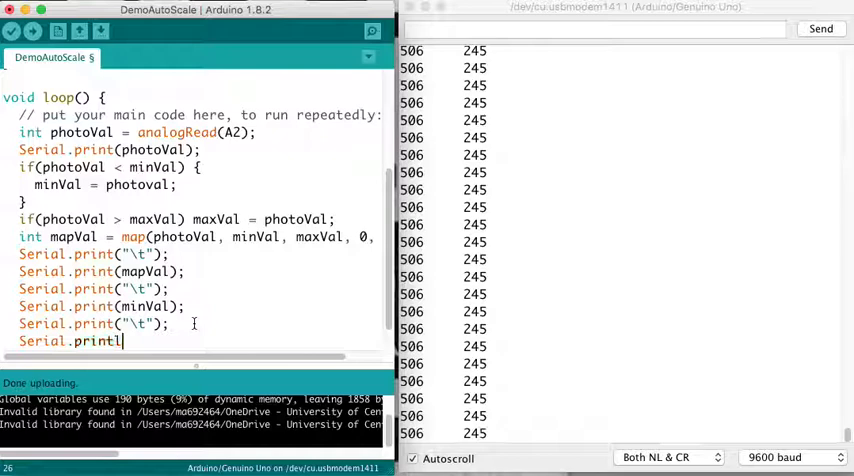
{"action": "type", "text": "n(maxVal);"}
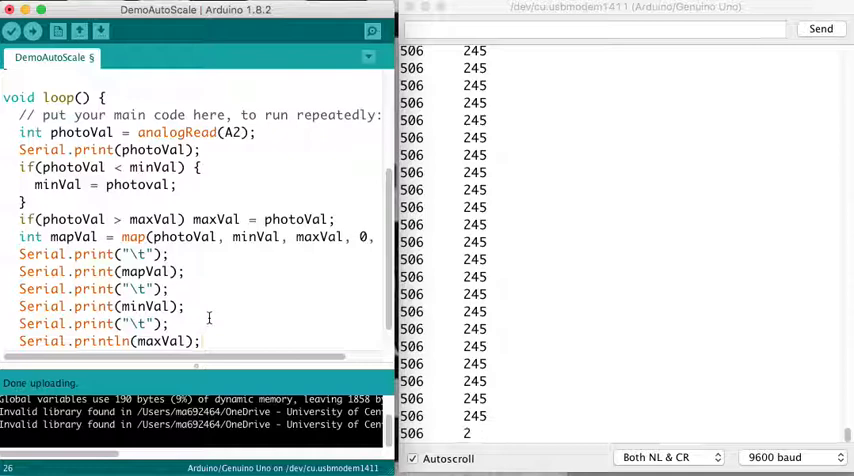
{"action": "scroll", "scroll_direction": "down", "scroll_amount": 3}
{"action": "type", "text": "Serial.print(\""}
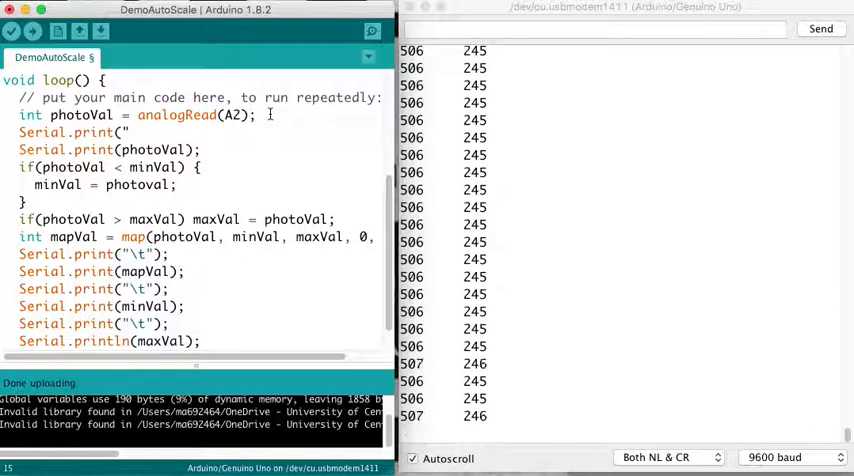
{"action": "type", "text": "photoVal: \");"}
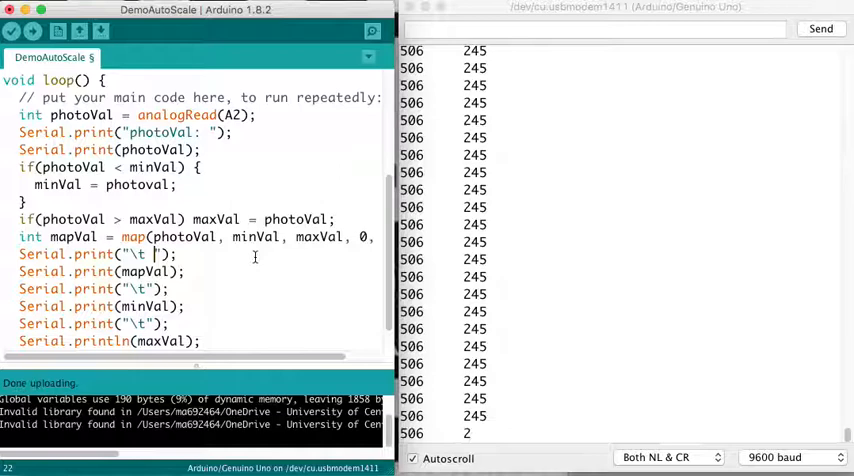
{"action": "type", "text": "mapVal"}
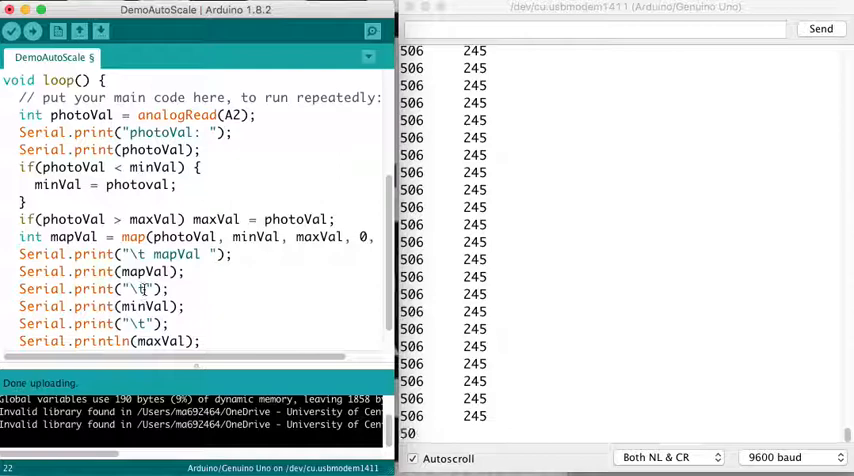